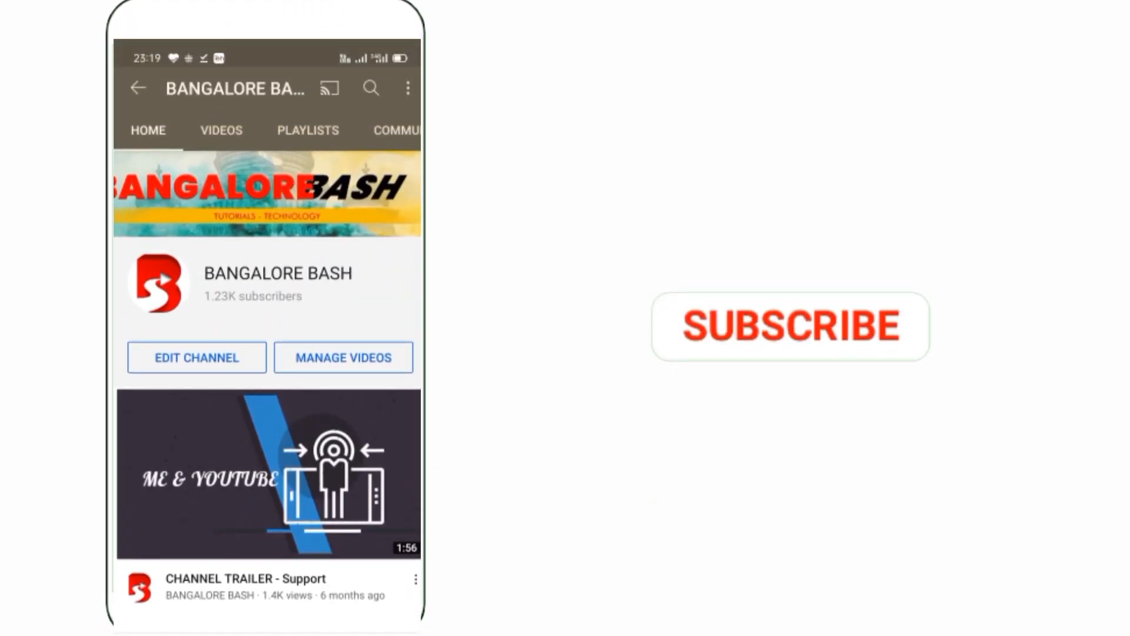
Leave the YouTube channel page and return to the phone's home screen.
left_click(789, 326)
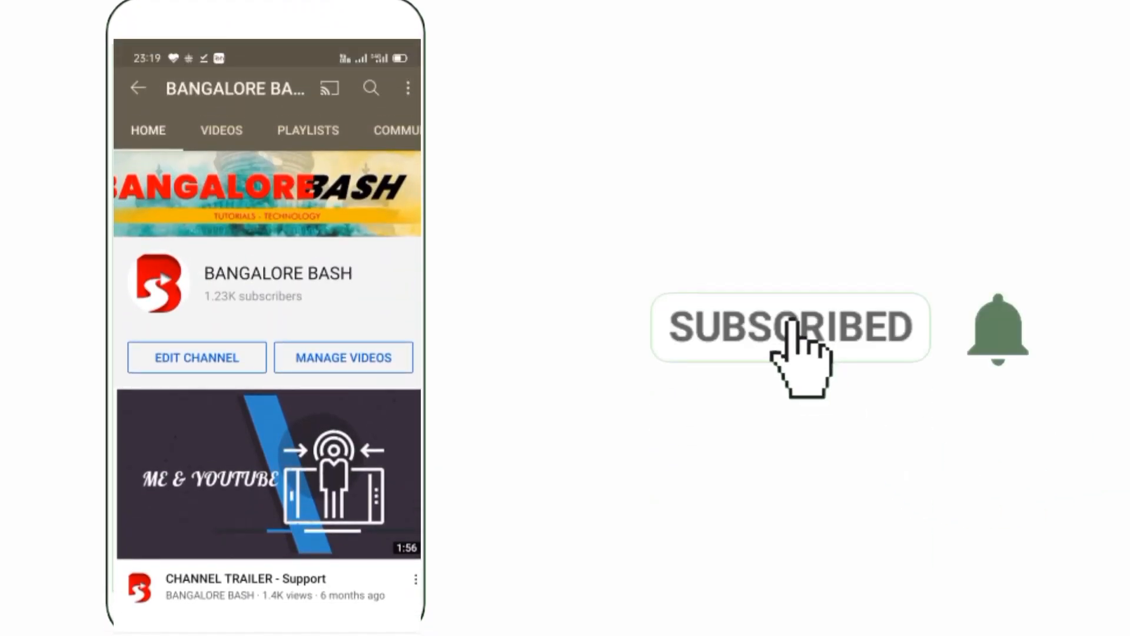
left_click(997, 328)
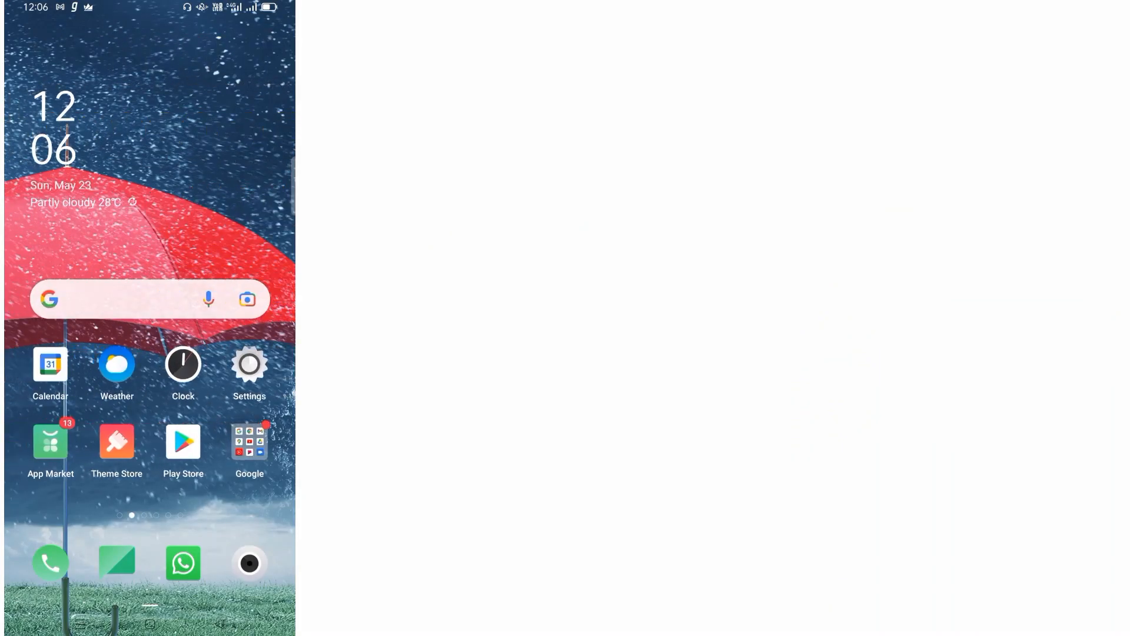
Search the Play Store for 'benim', then swipe the home-screen pages toward the Benime icon.
left_click(184, 442)
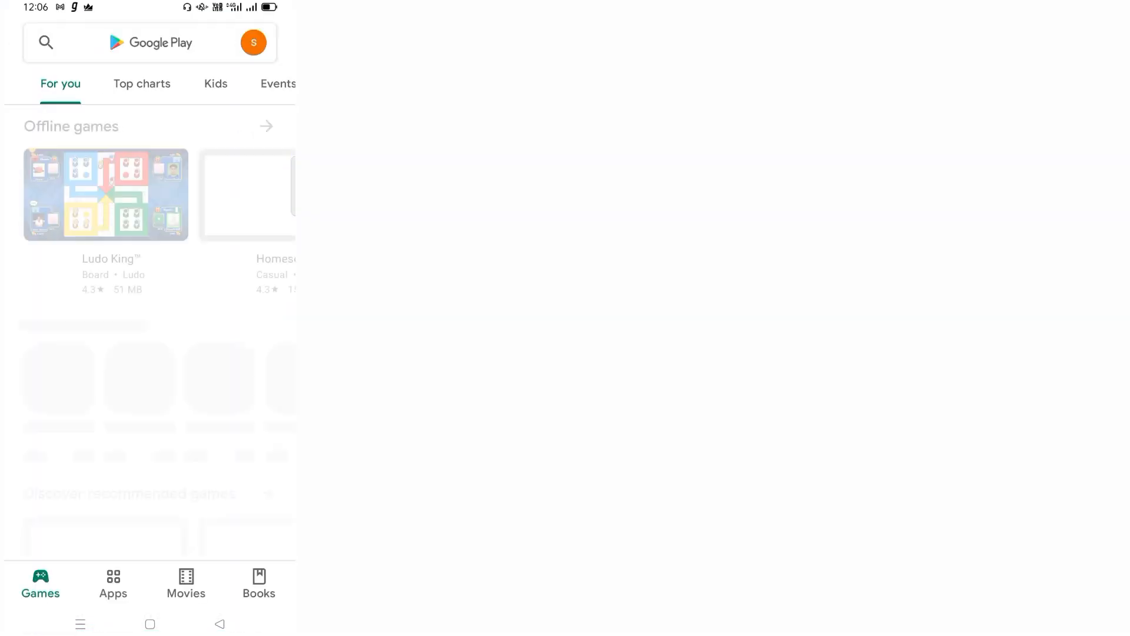
type("benim")
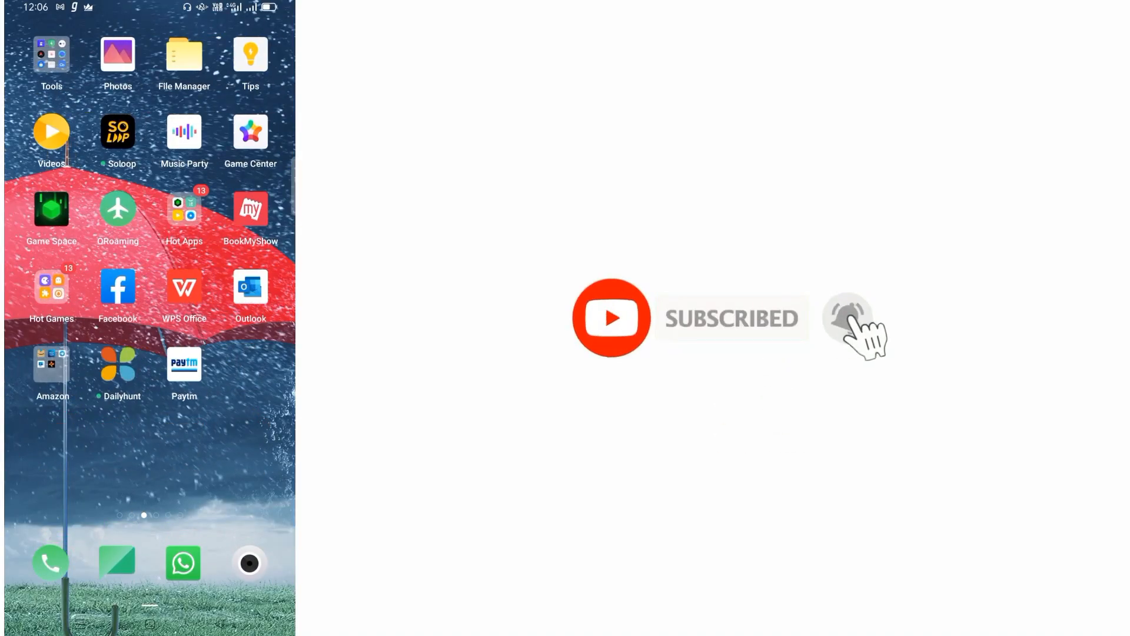
scroll("left", 3)
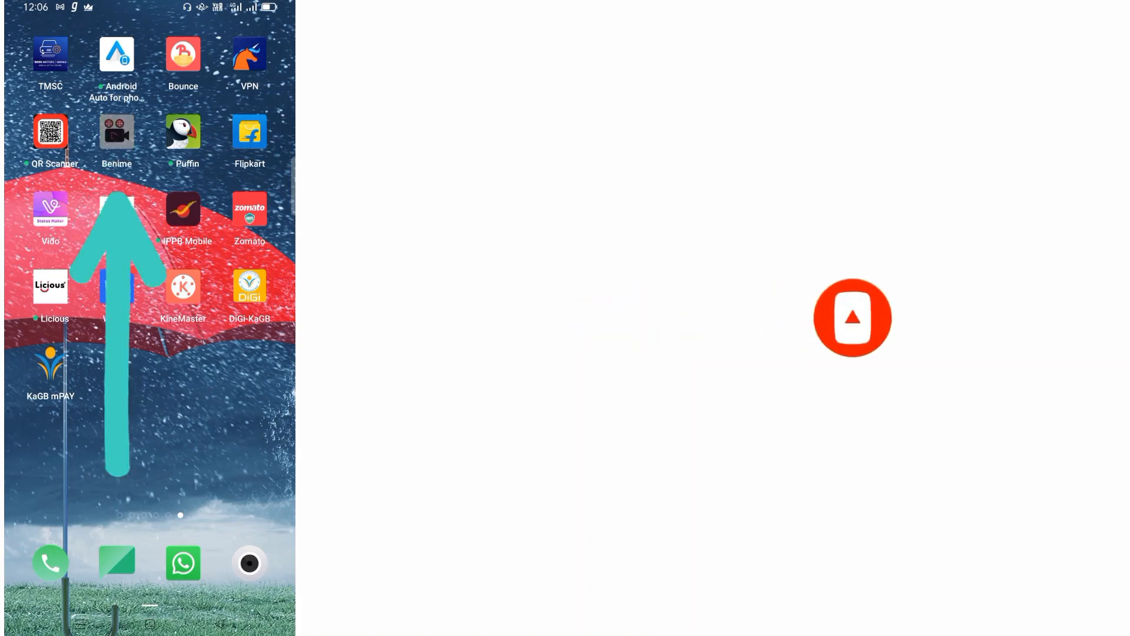
Launch Benime and reach its home screen with ready-made stories and projects.
left_click(116, 131)
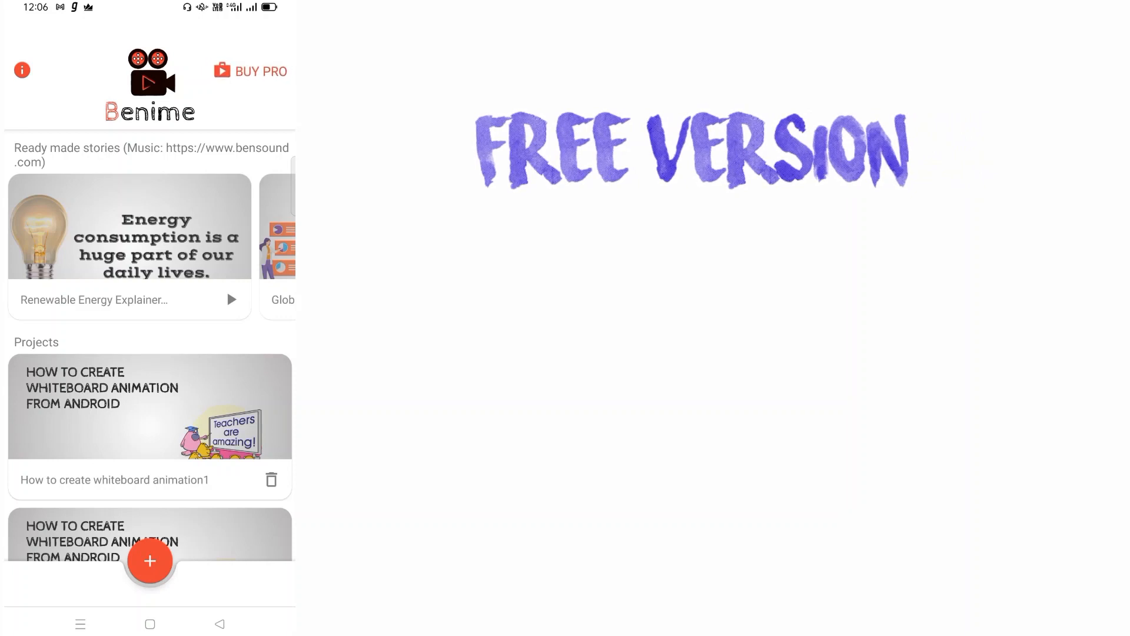
left_click(259, 72)
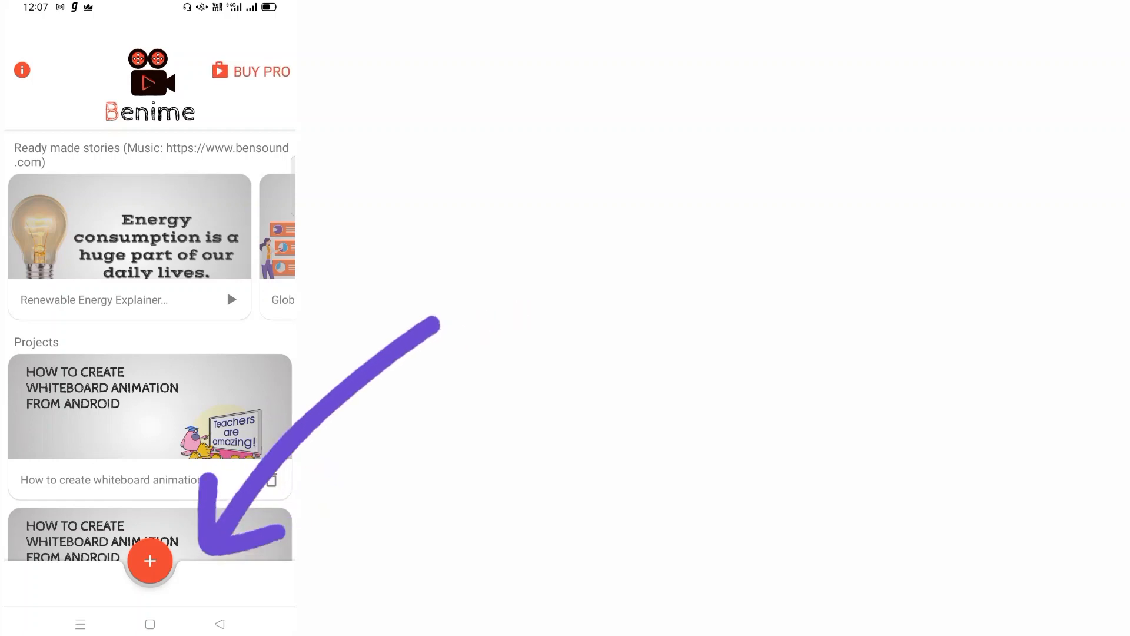
Create a new movie titled 'Test' with the YouTube (1080p) canvas size.
left_click(149, 560)
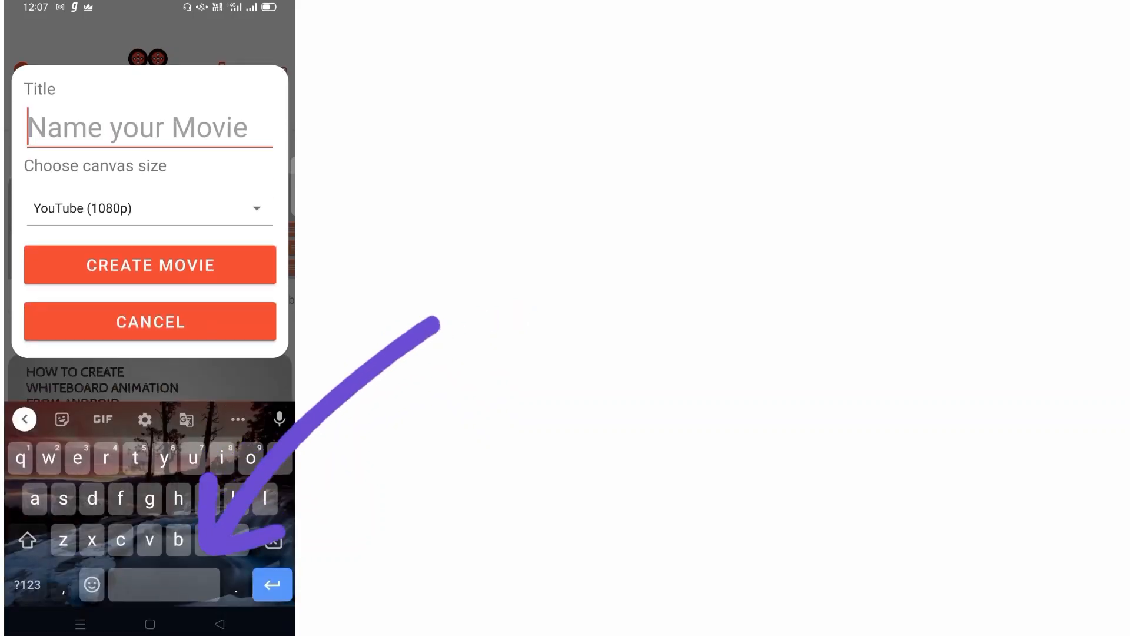
type("T")
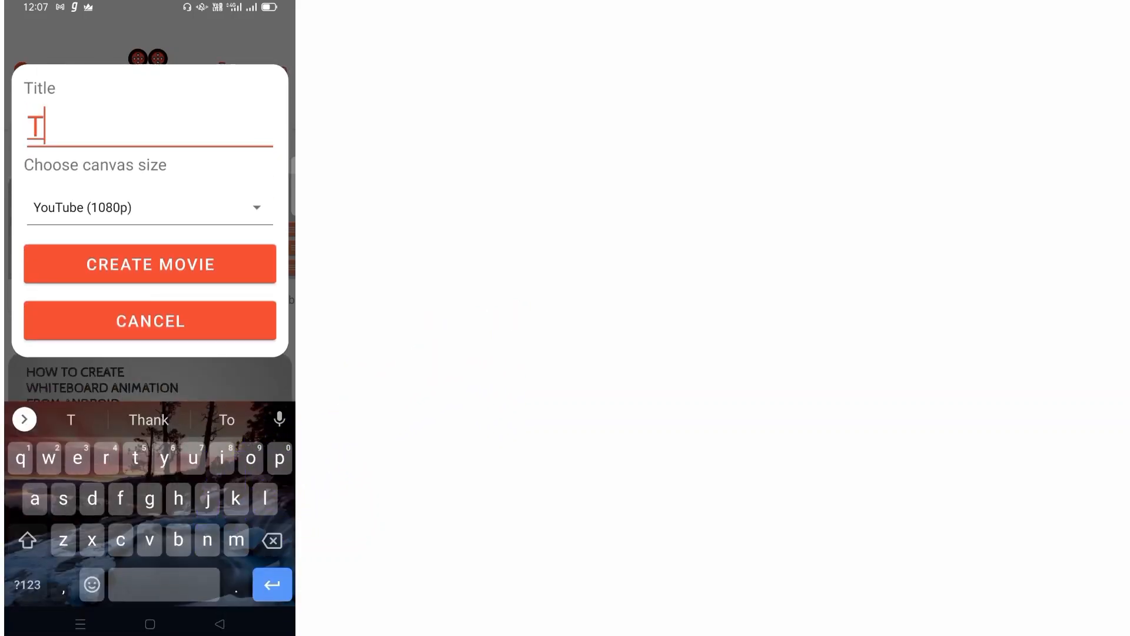
type("est")
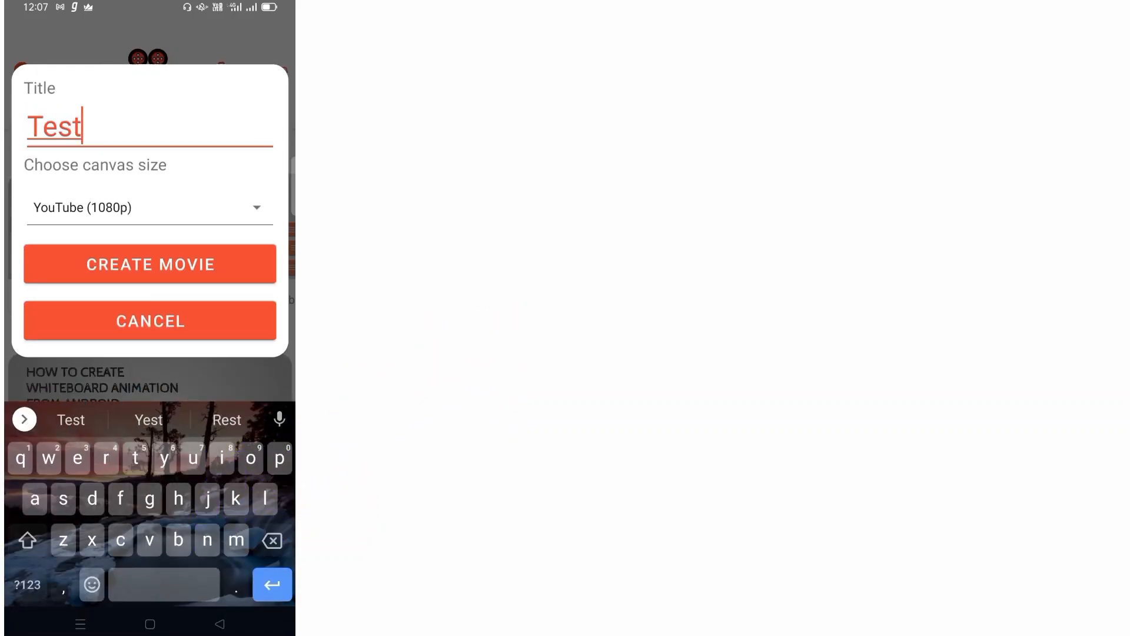
left_click(149, 208)
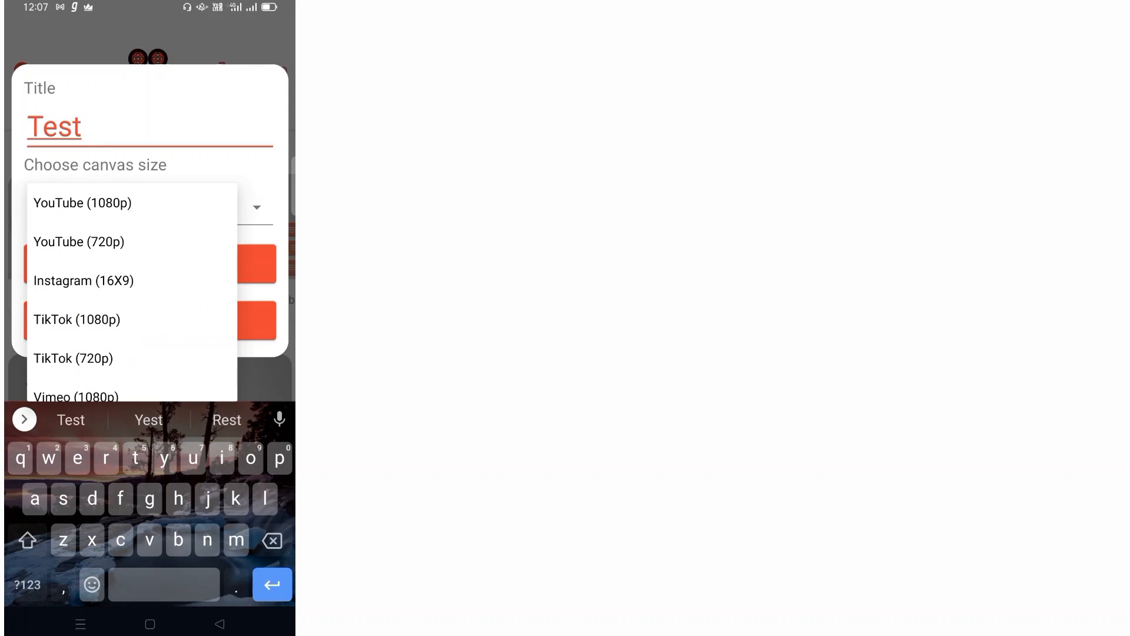
left_click(82, 203)
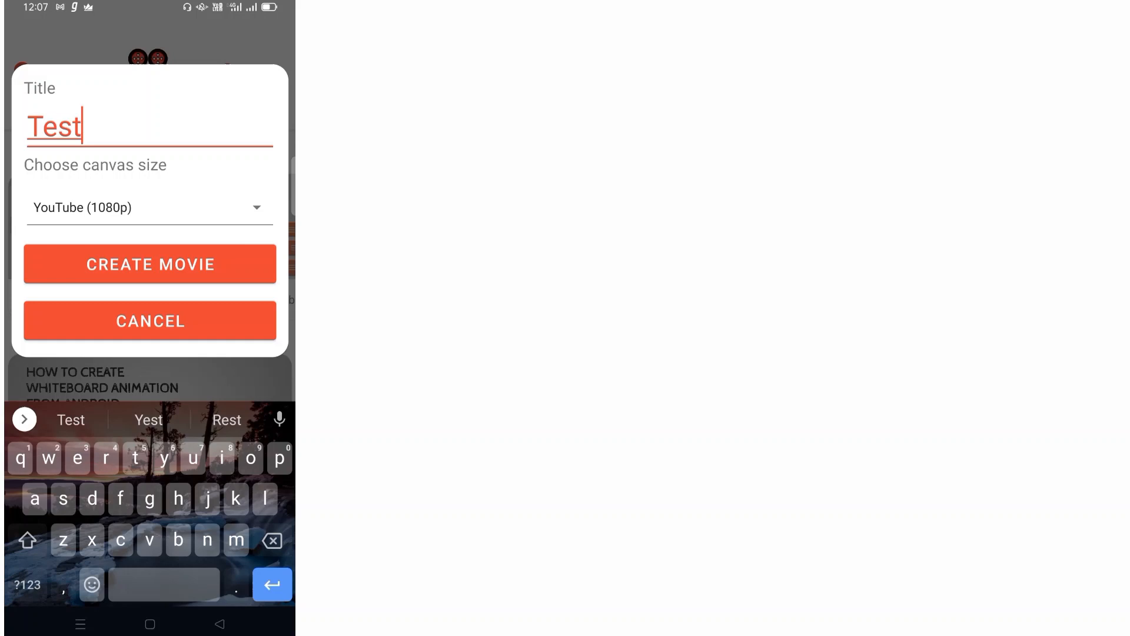
left_click(149, 264)
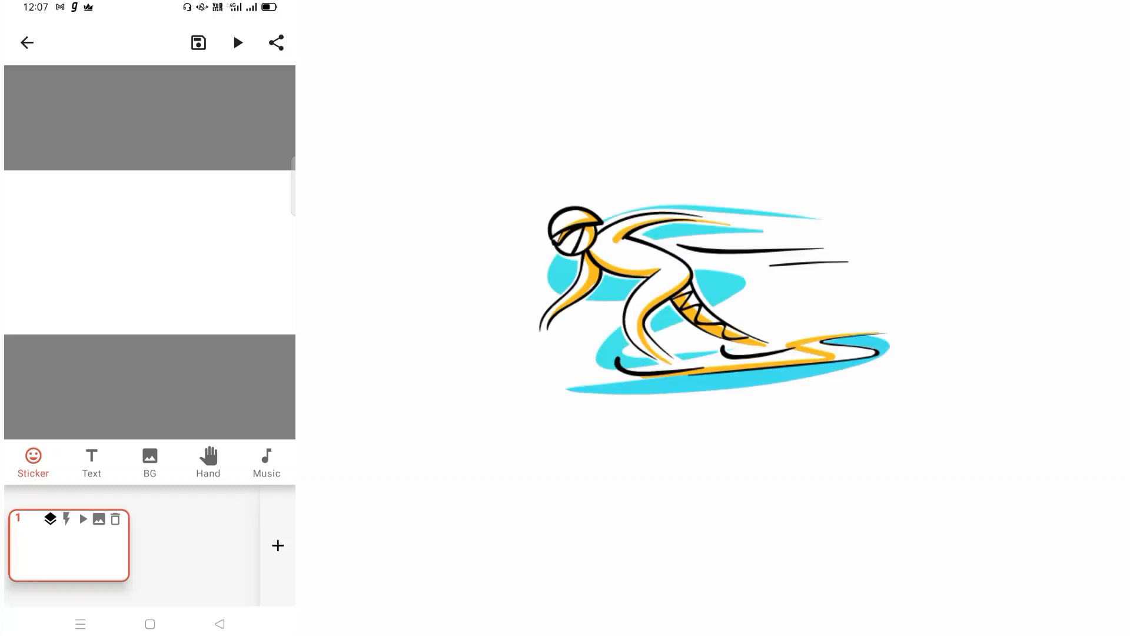
Bring up the insert-text dialog for the first frame.
left_click(207, 461)
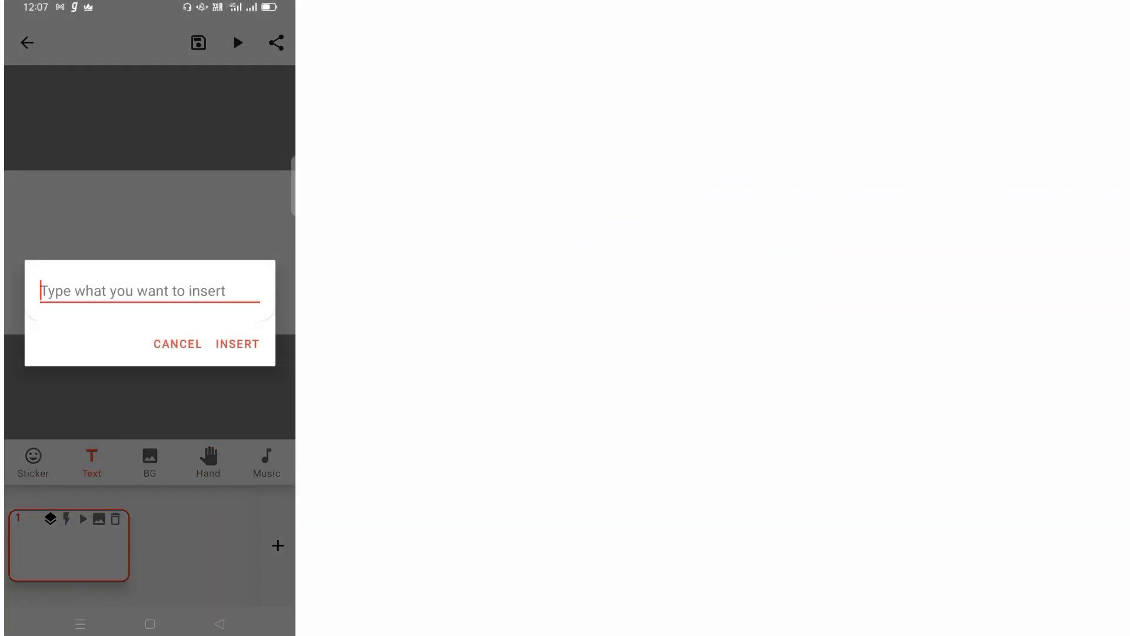
Insert the word 'Welcome' onto the first frame.
type("Welcome")
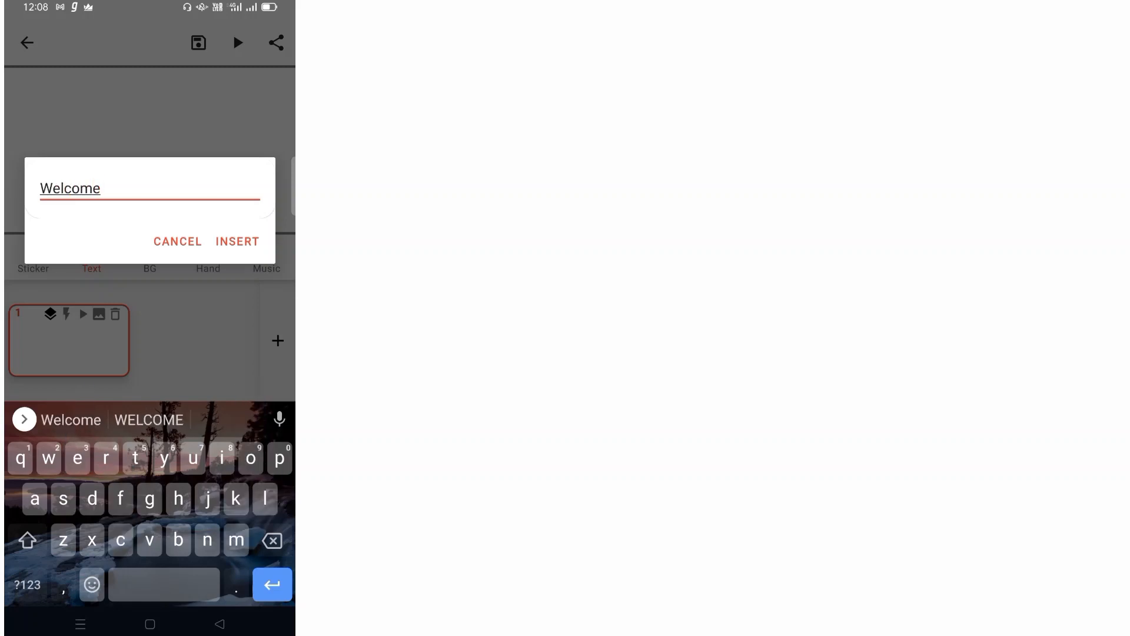
left_click(237, 241)
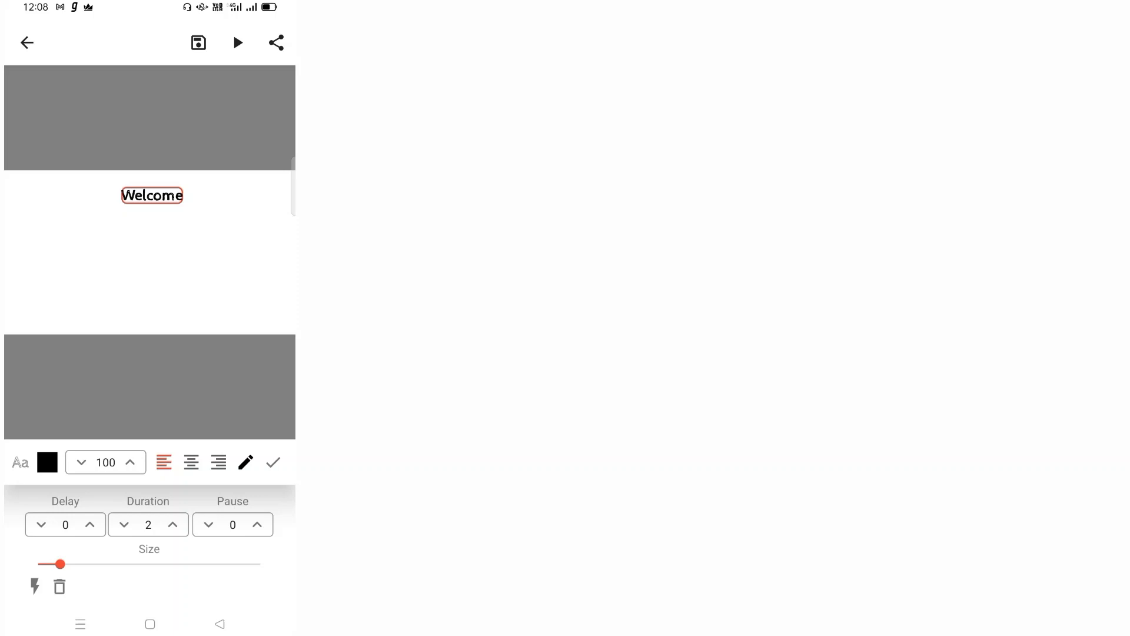
Give the Welcome text a 4-second duration, a slightly smaller size, and a handwriting font.
left_click(173, 524)
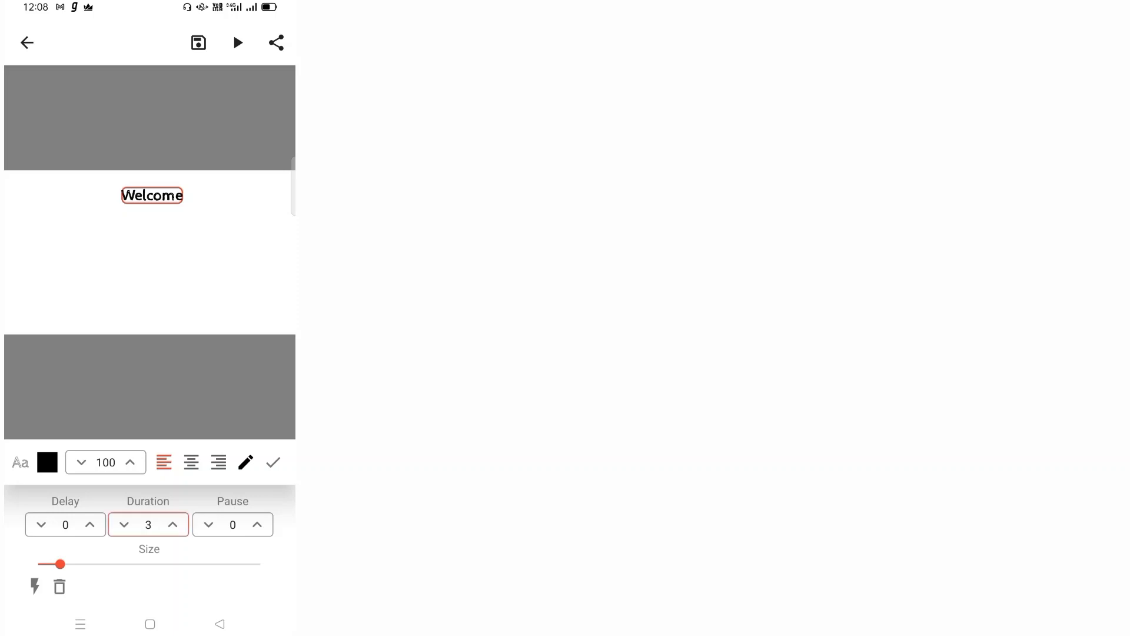
left_click(172, 525)
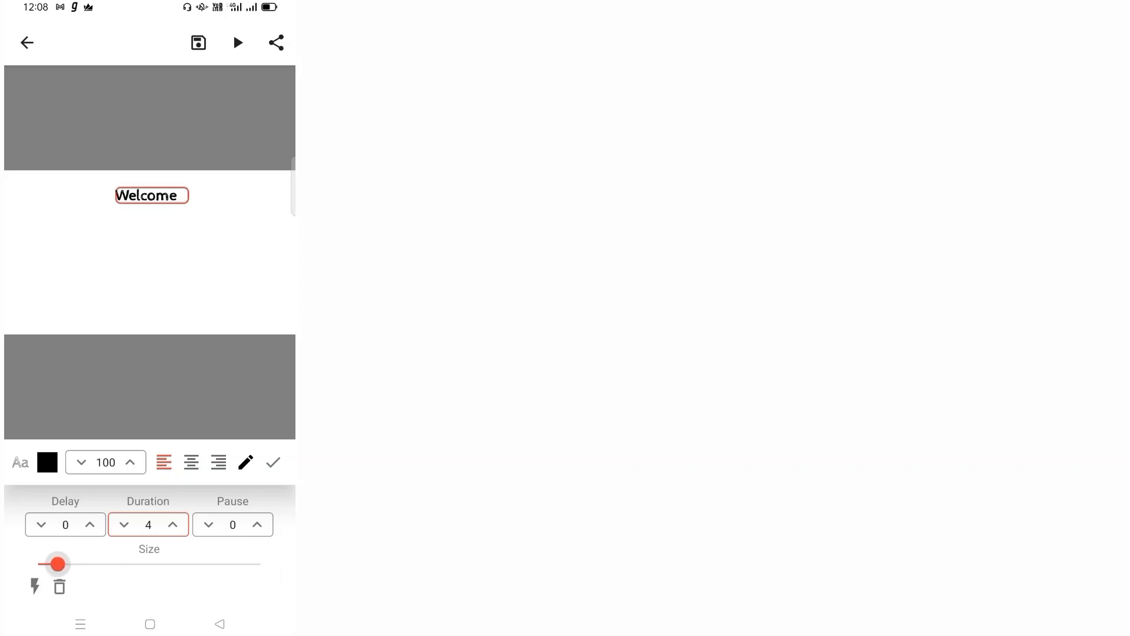
left_click_drag(57, 564, 53, 564)
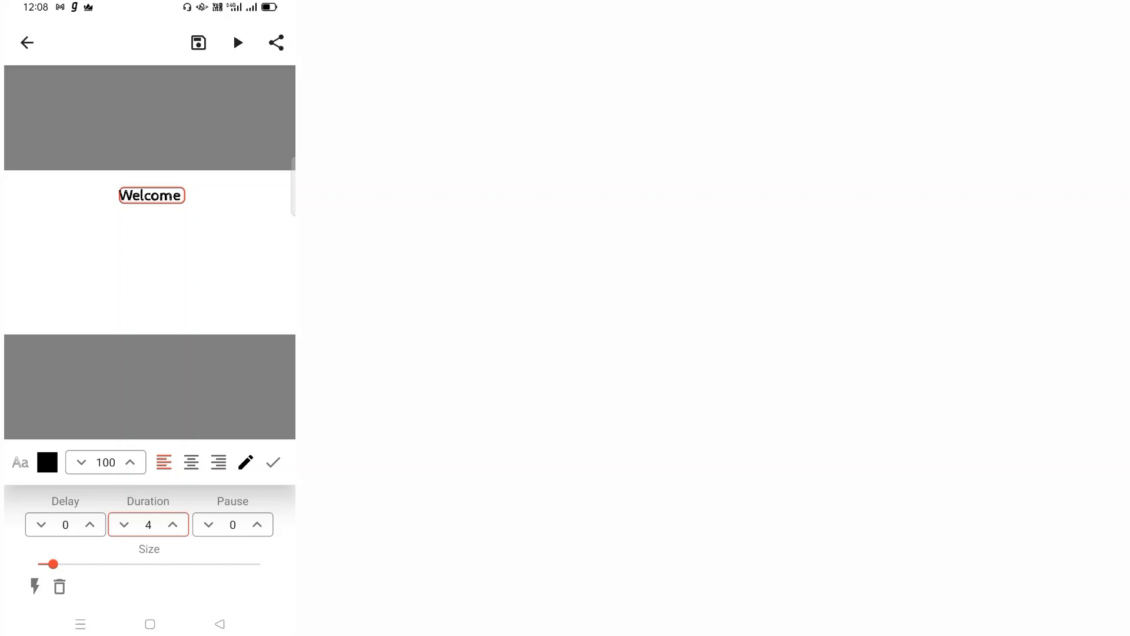
left_click(20, 462)
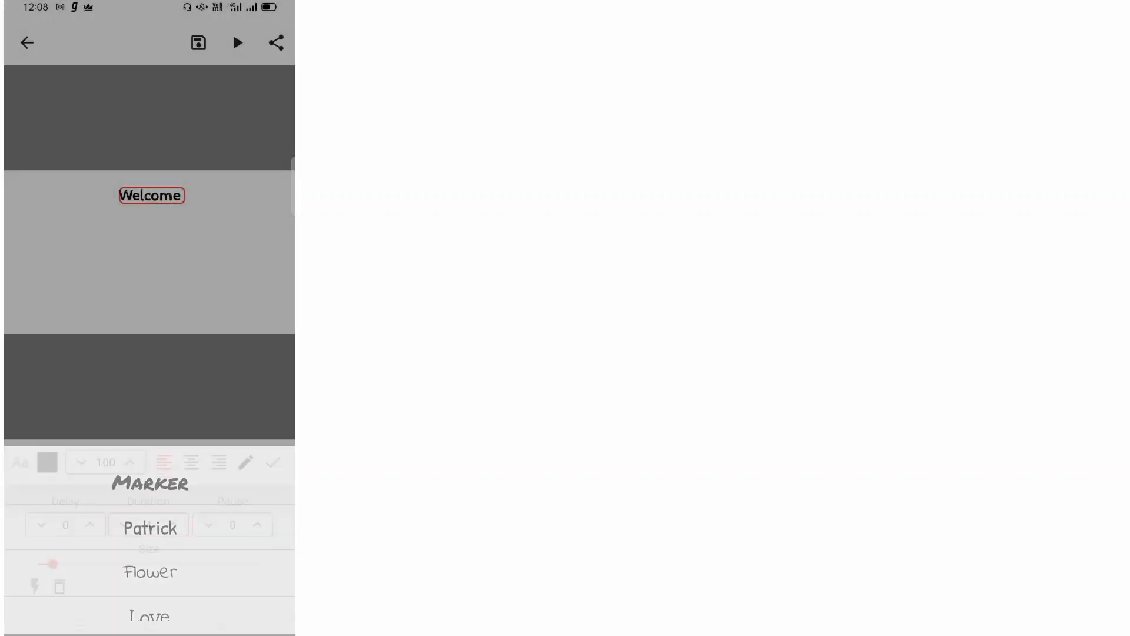
left_click(46, 463)
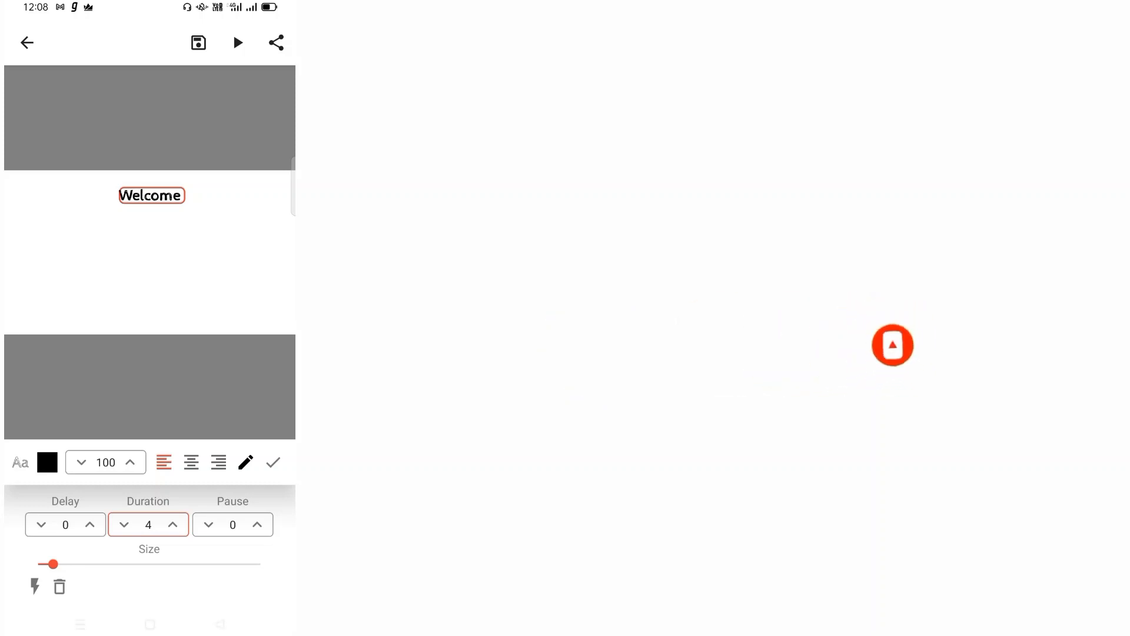
Confirm the Welcome text and bring up the GIPHY clip art gallery.
left_click(236, 43)
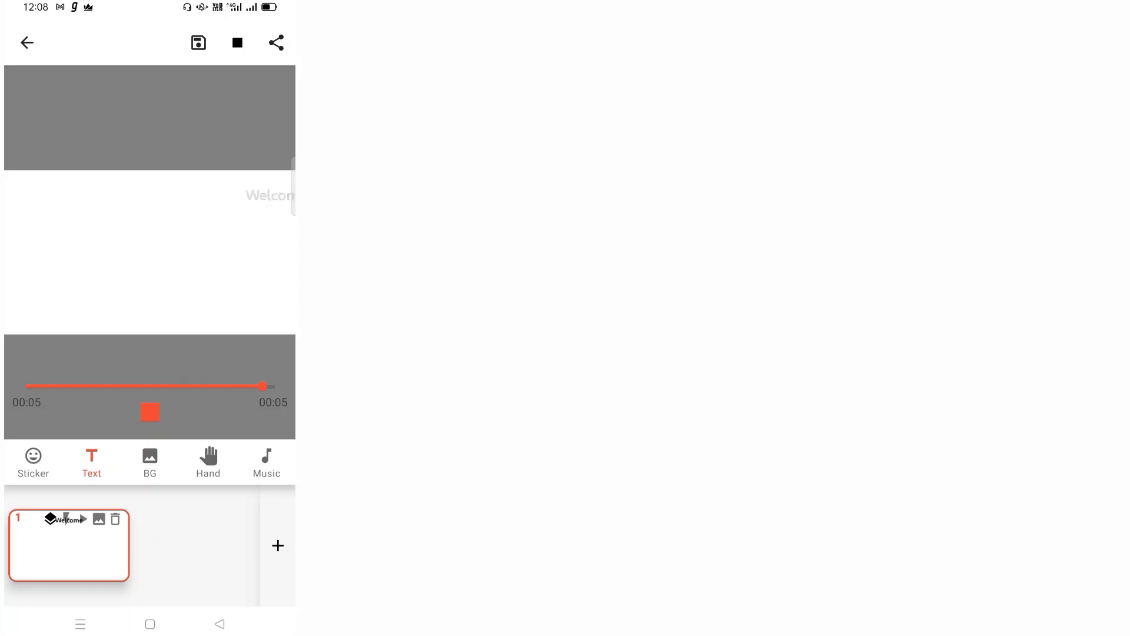
left_click(236, 43)
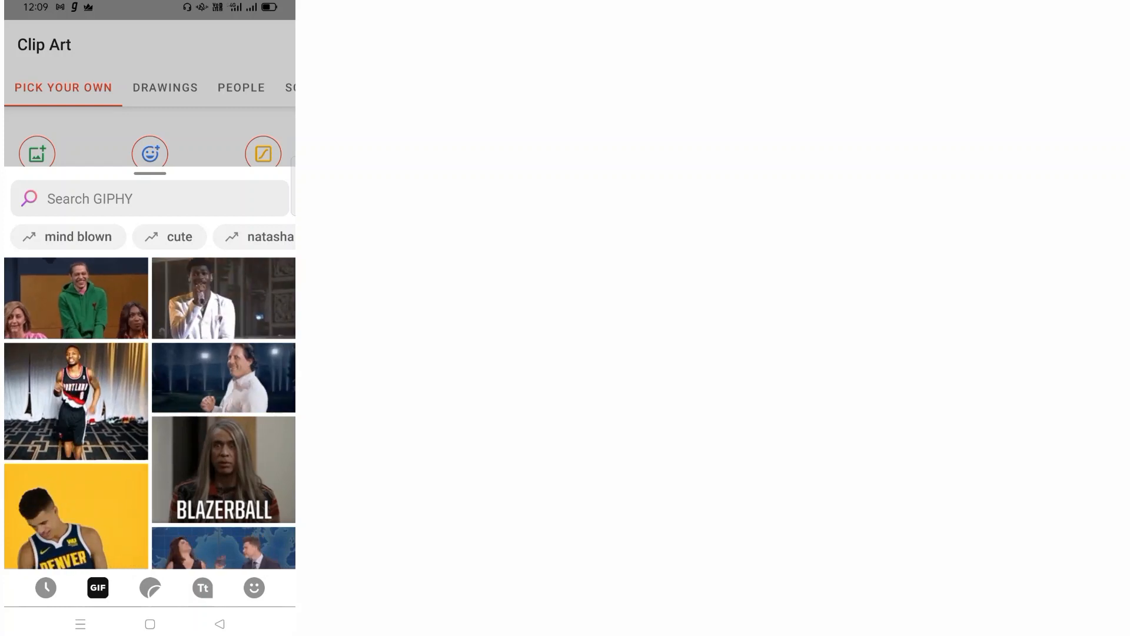
Insert the WELCOME! GIF under the text, enlarge it, set a 6-second duration, and preview.
left_click(150, 198)
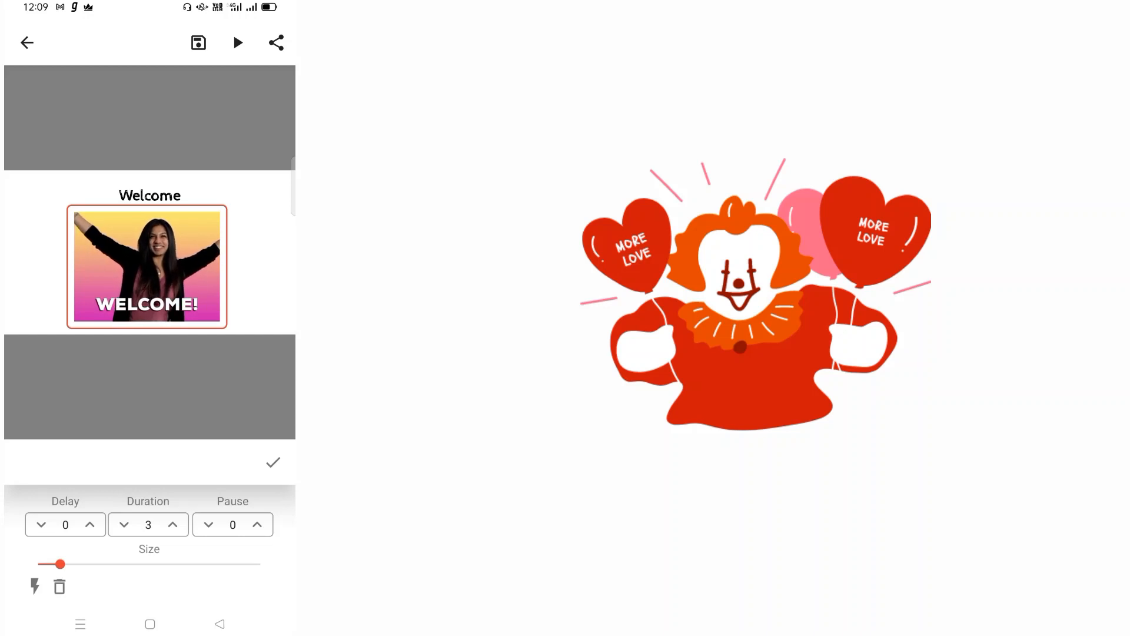
left_click_drag(61, 564, 69, 564)
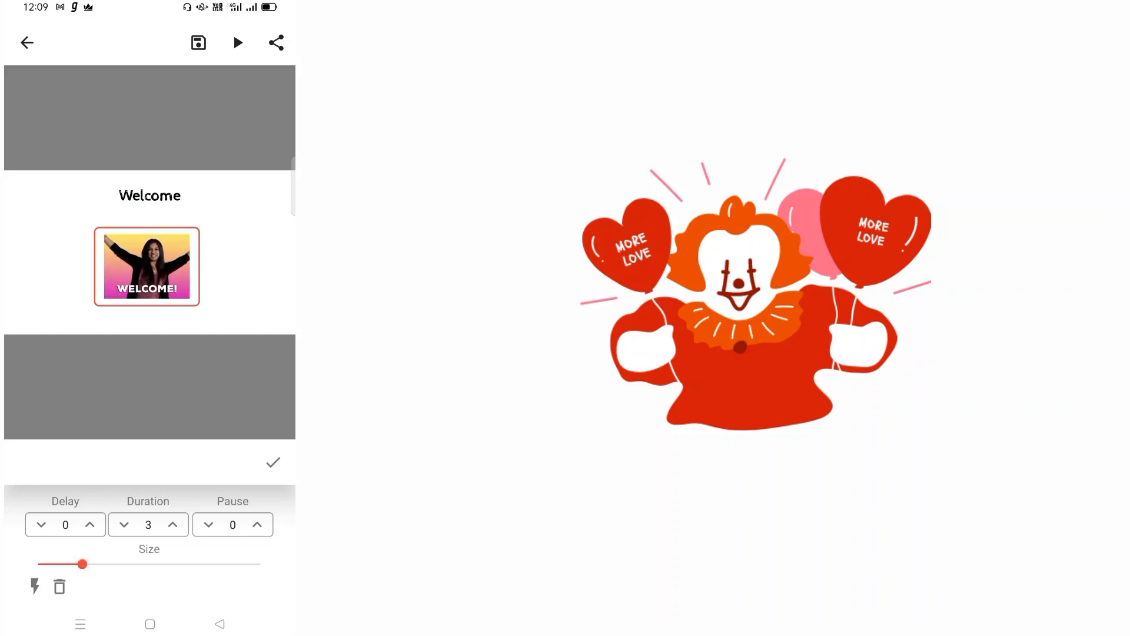
left_click_drag(82, 564, 72, 564)
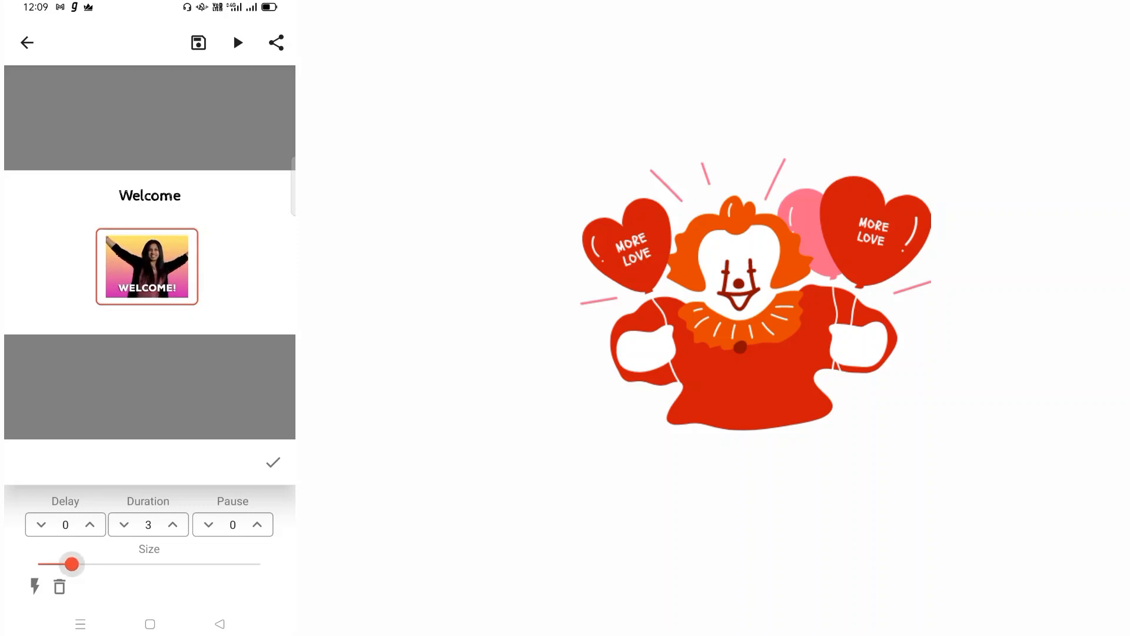
left_click_drag(71, 566, 111, 564)
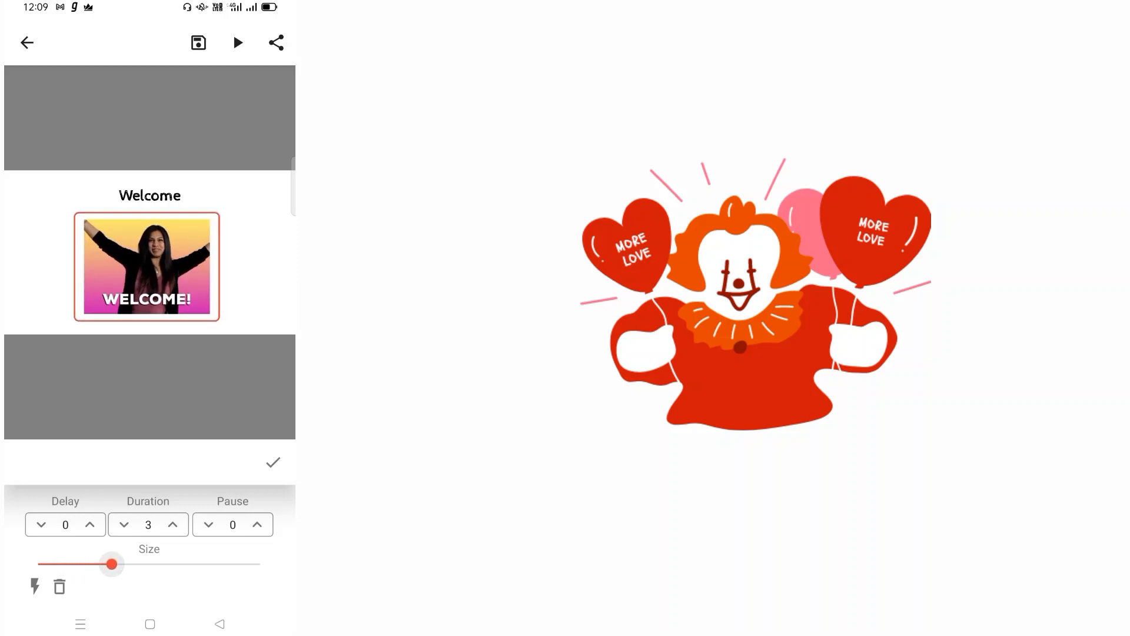
left_click(172, 525)
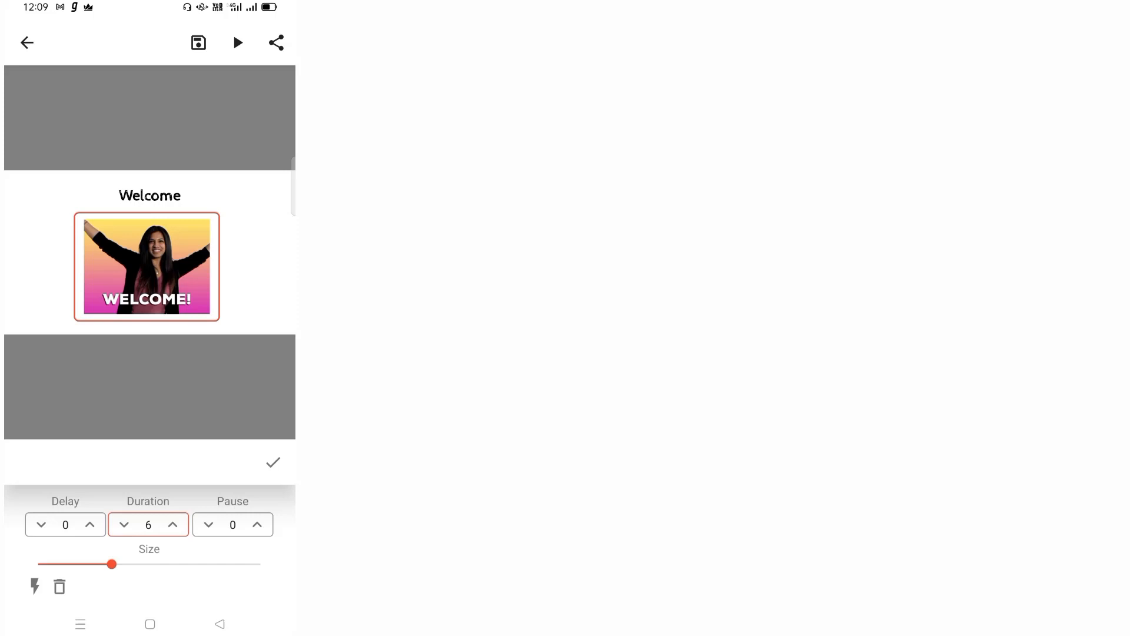
left_click(273, 463)
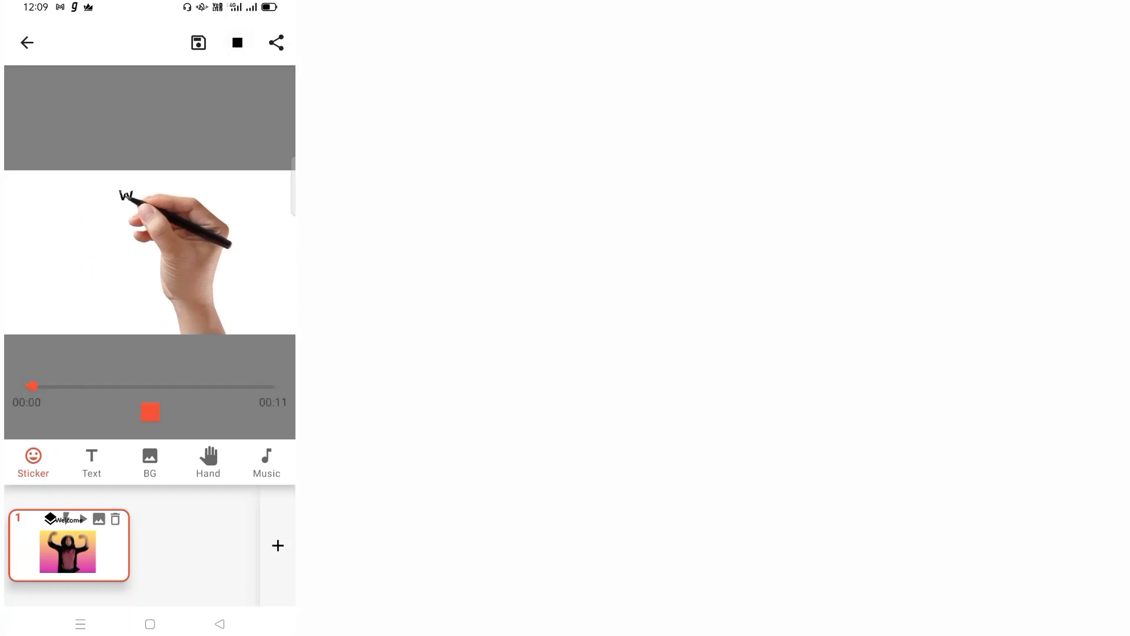
left_click(149, 412)
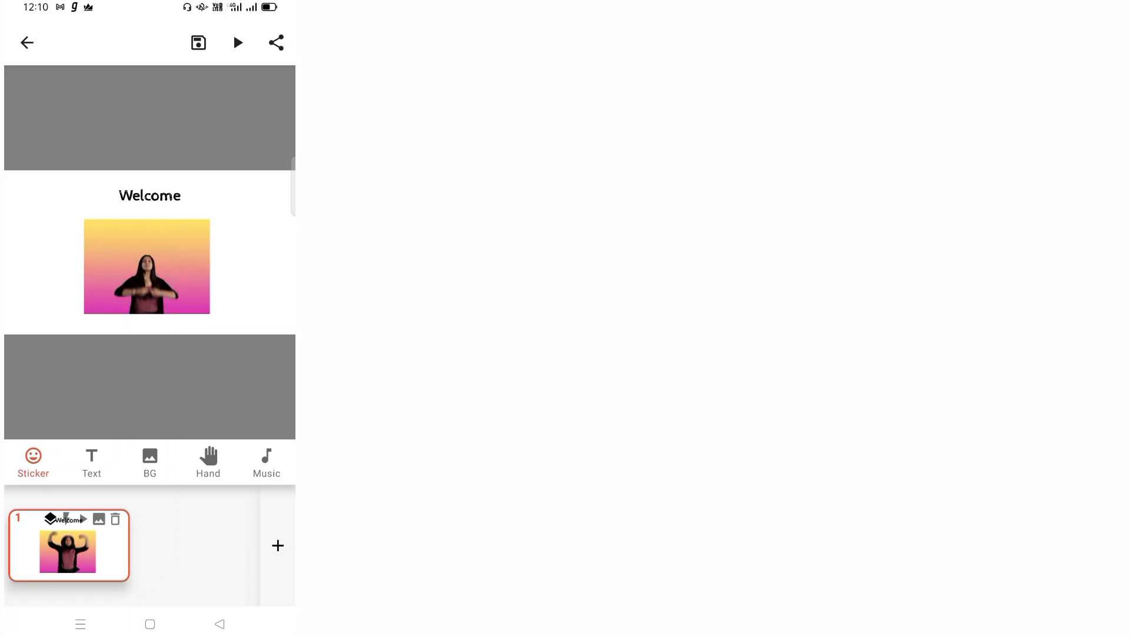
Add frame 2 holding the text 'Test' with a 4-second duration.
left_click(278, 545)
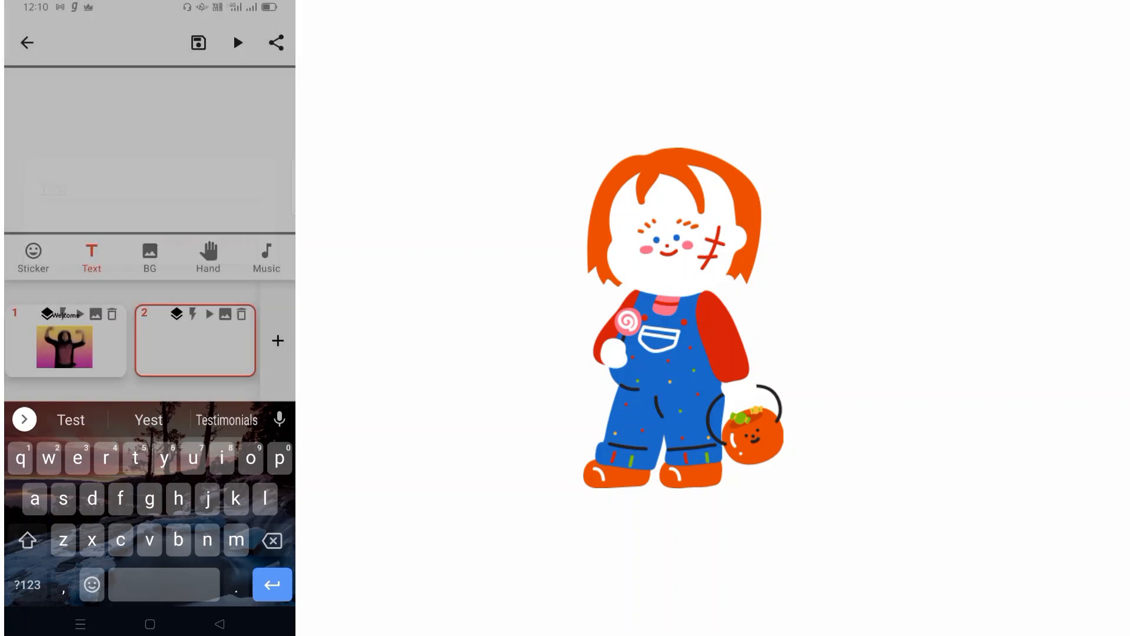
left_click(272, 585)
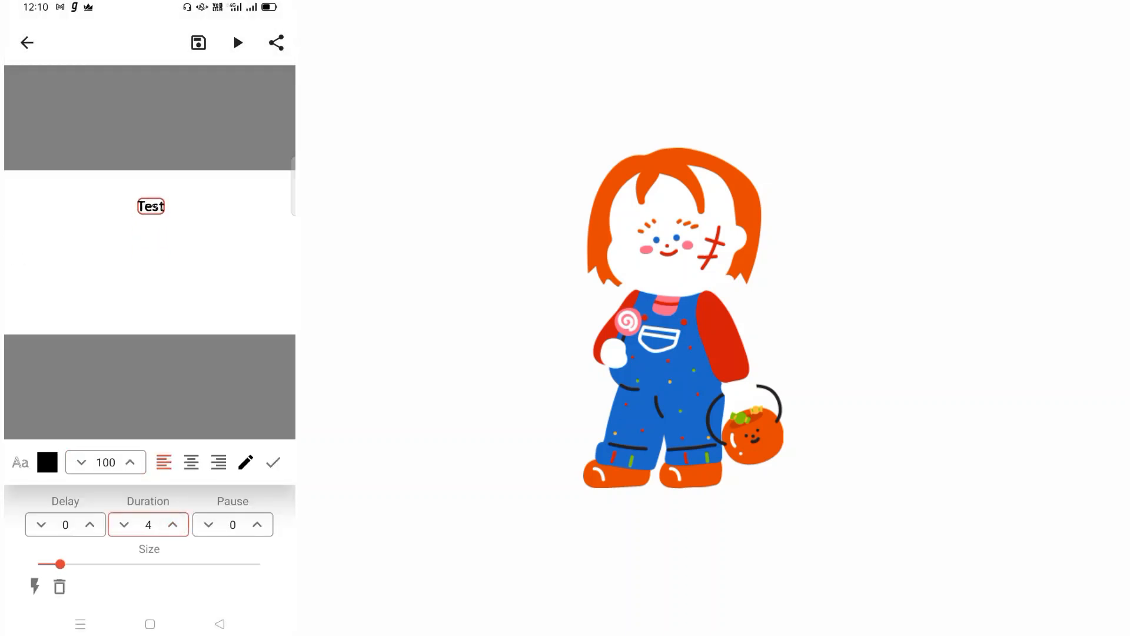
left_click(272, 461)
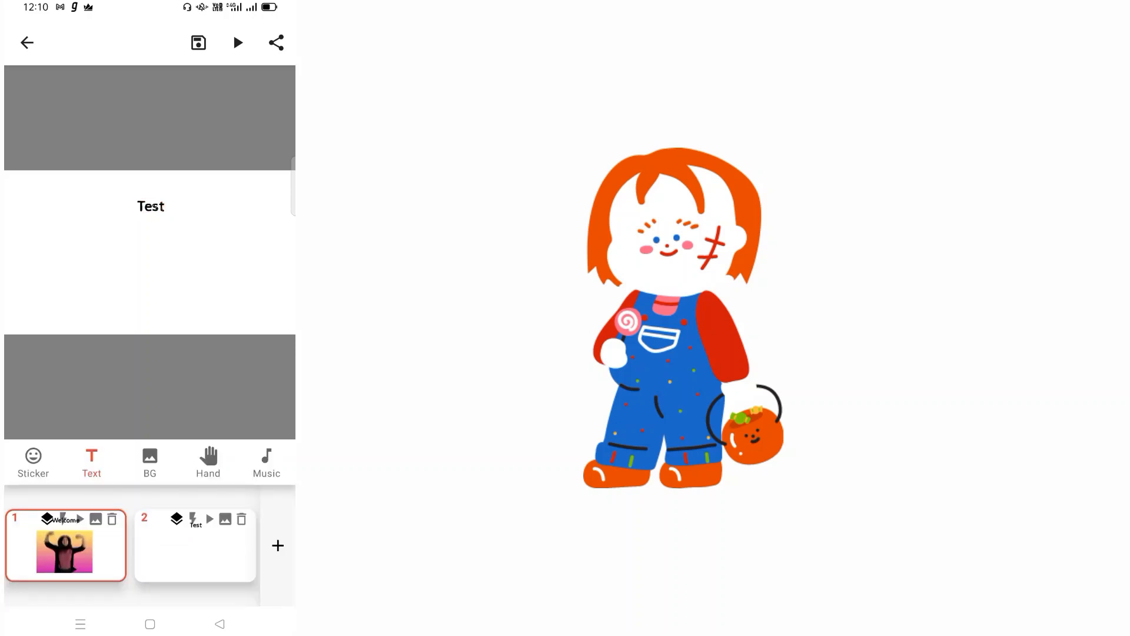
Place the bitcoin clip from Recent clip art under the Test text and play the animation.
left_click(33, 461)
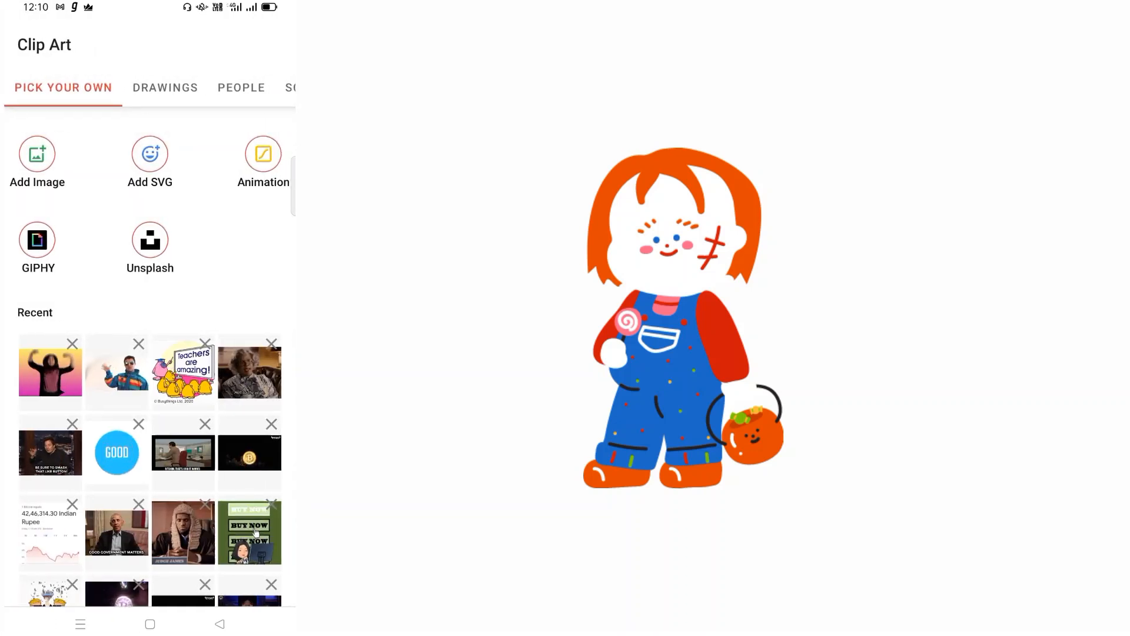
left_click(248, 451)
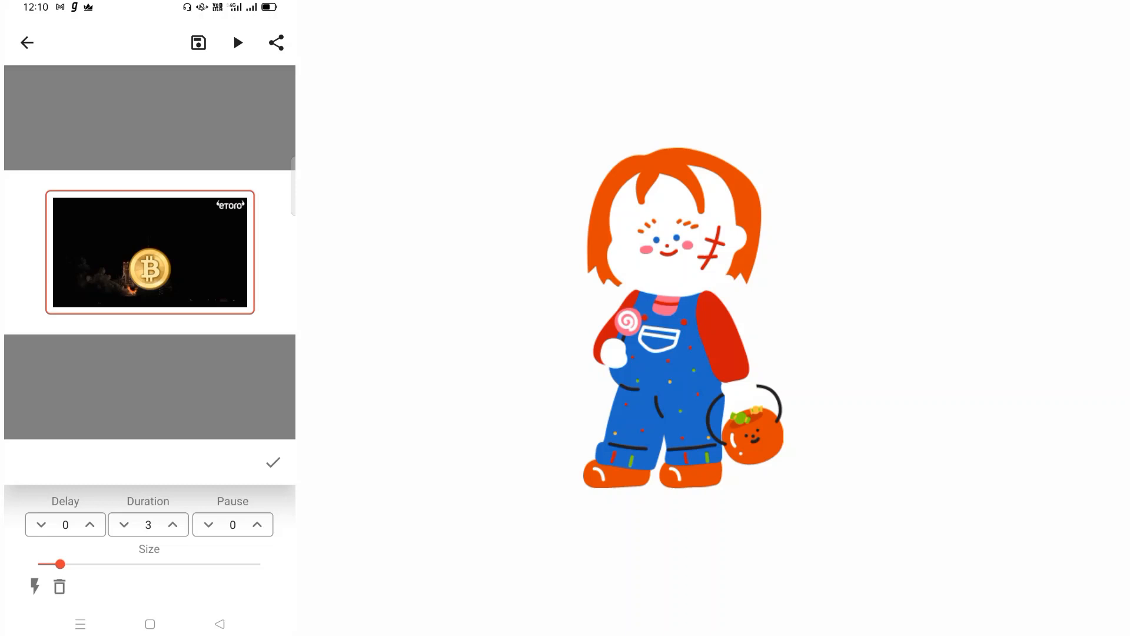
left_click(237, 42)
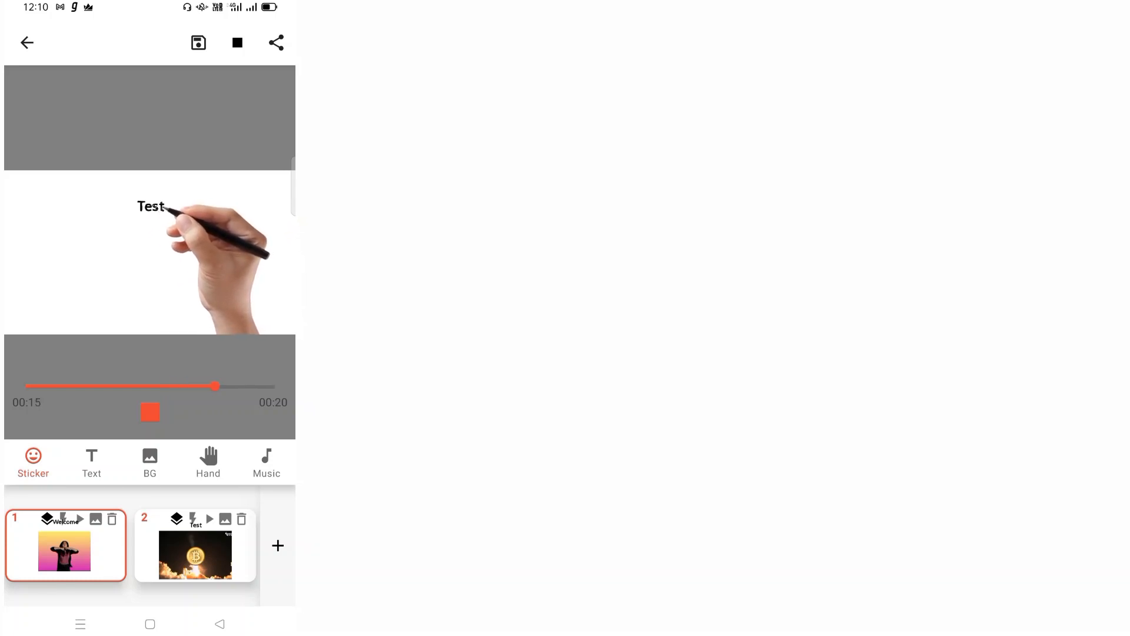
left_click_drag(217, 386, 270, 386)
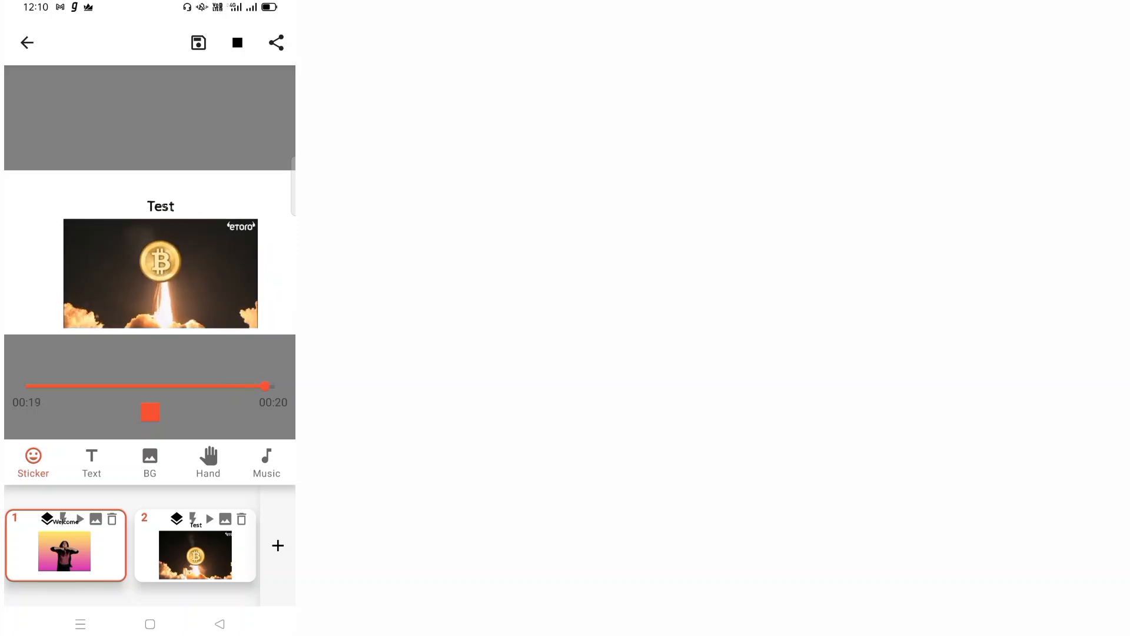
left_click(236, 42)
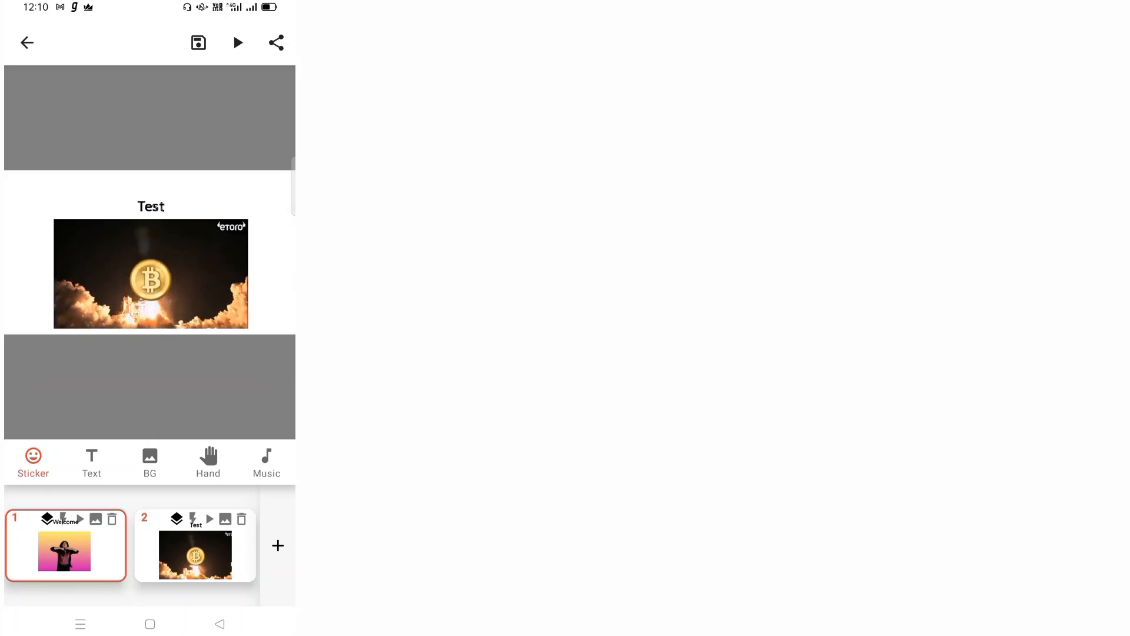